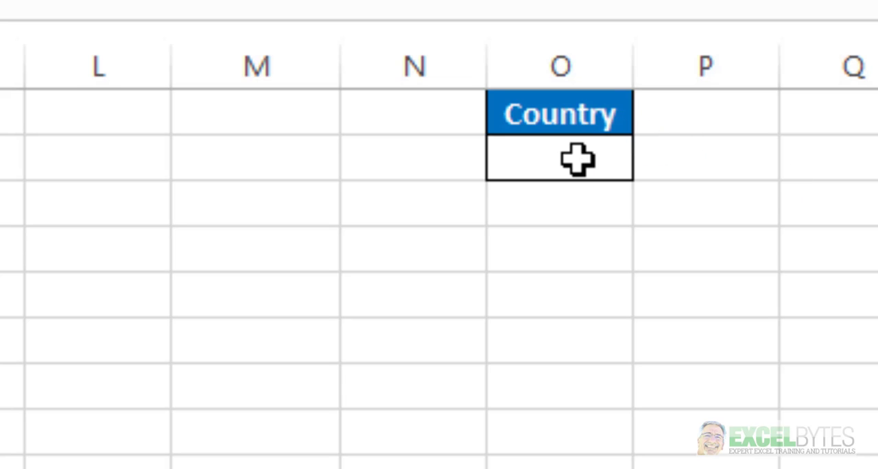
Enter =FILTER(A2:F22,A2:A22=O2) in H1, returning #CALC! while O2 is empty
{"action": "left_click", "coordinate": [654, 159]}
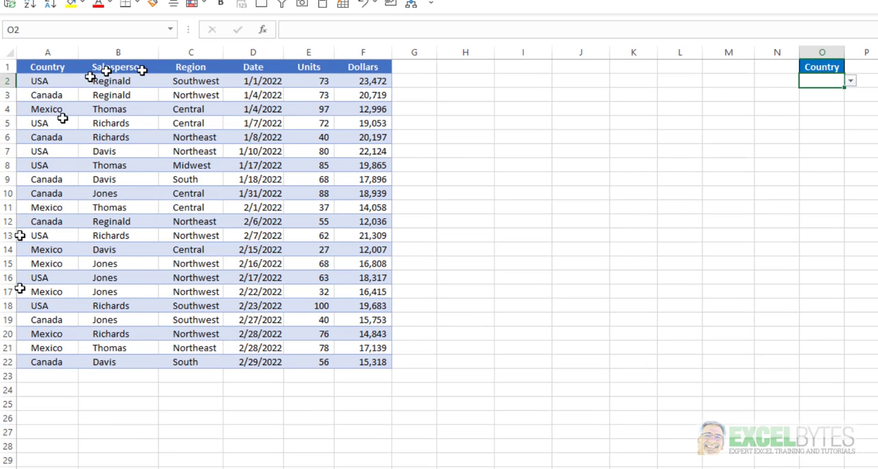
{"action": "mouse_move", "coordinate": [137, 165]}
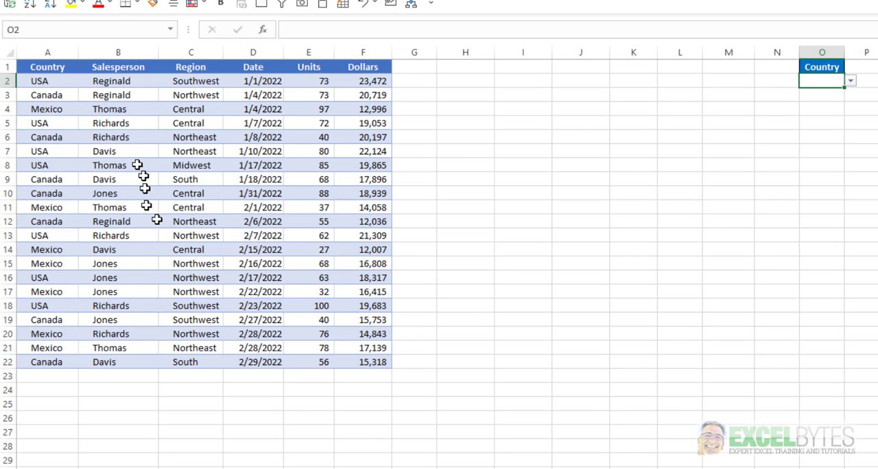
{"action": "mouse_move", "coordinate": [384, 96]}
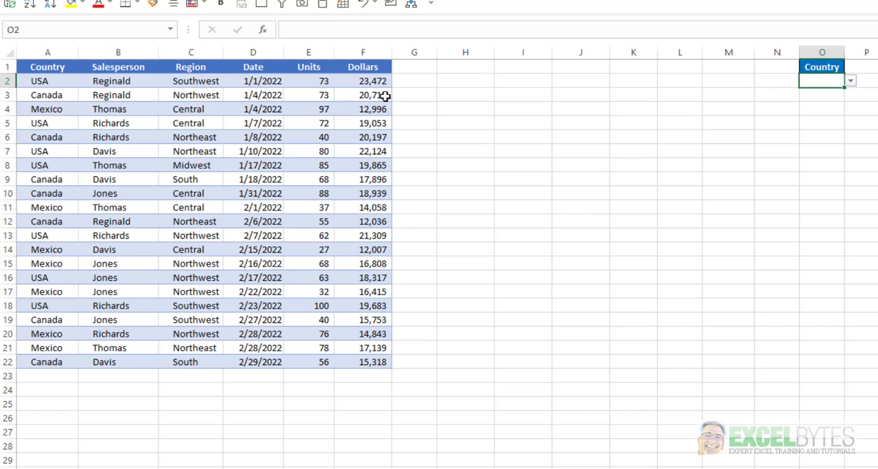
{"action": "mouse_move", "coordinate": [195, 81]}
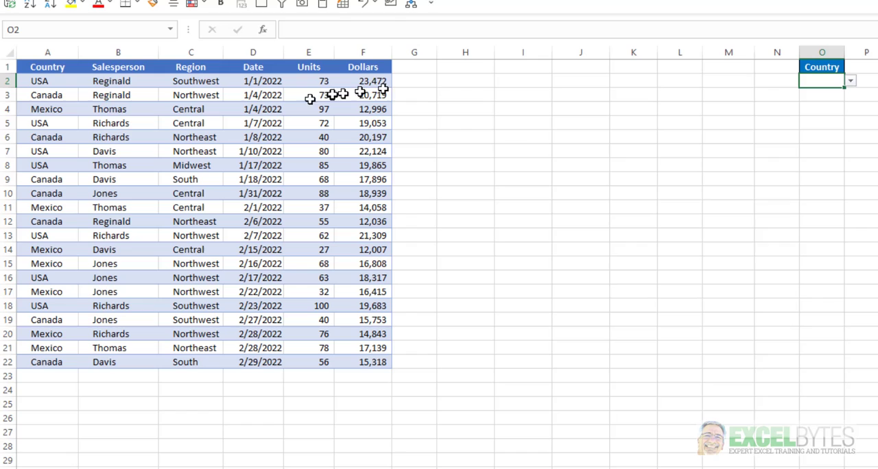
{"action": "mouse_move", "coordinate": [381, 164]}
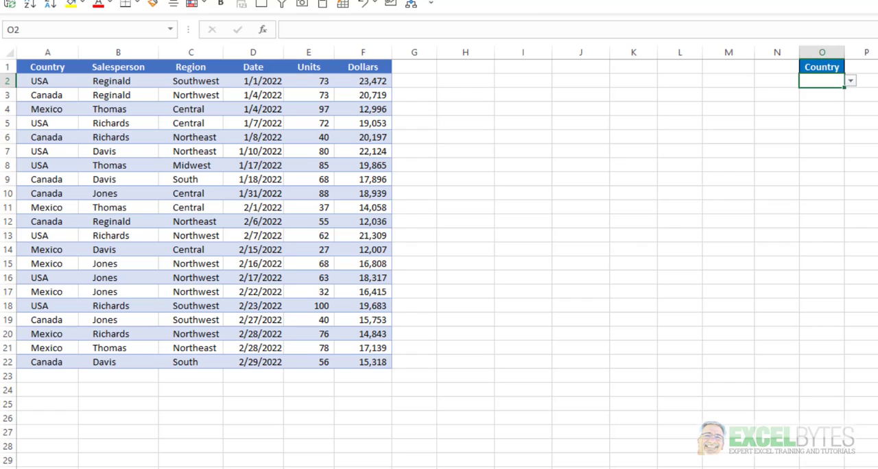
{"action": "left_click", "coordinate": [465, 68]}
{"action": "type", "text": "="}
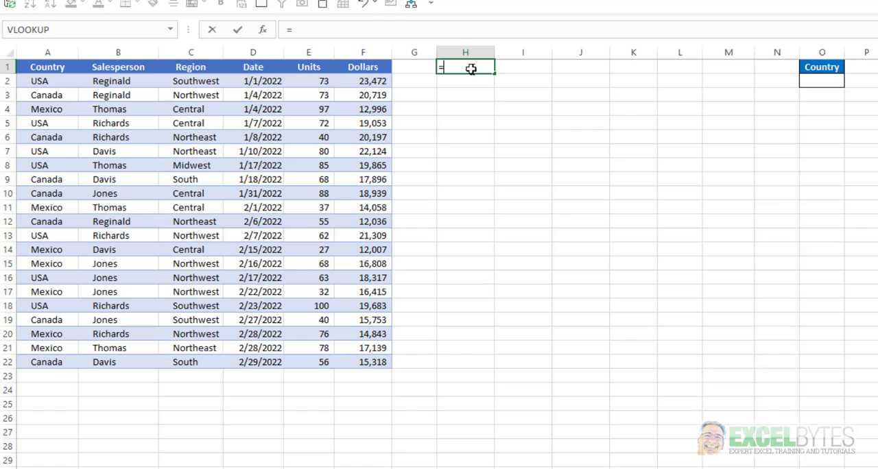
{"action": "type", "text": "FILTER("}
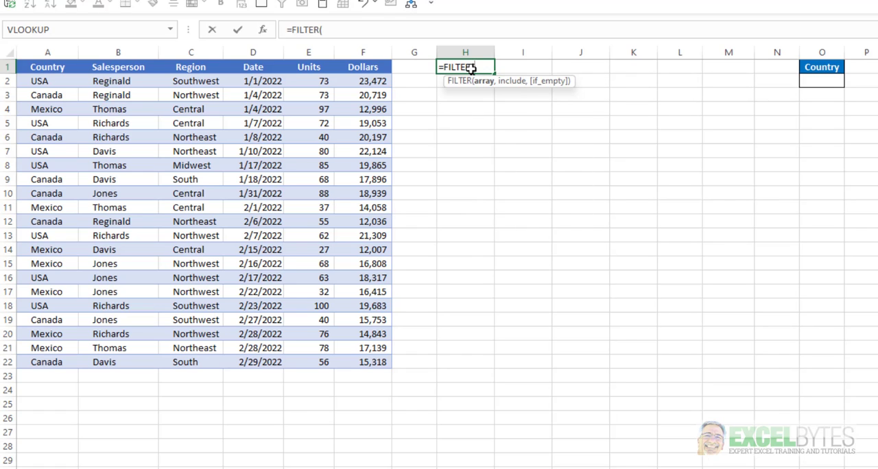
{"action": "left_click", "coordinate": [47, 80]}
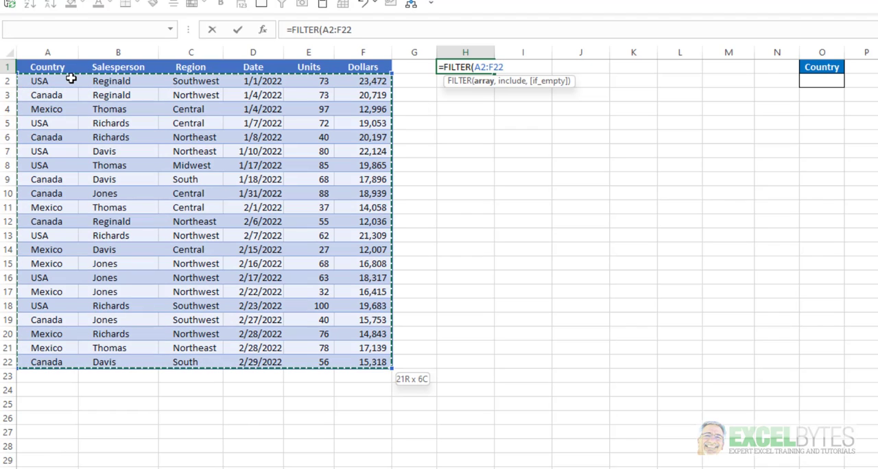
{"action": "type", "text": ",A2:A22="}
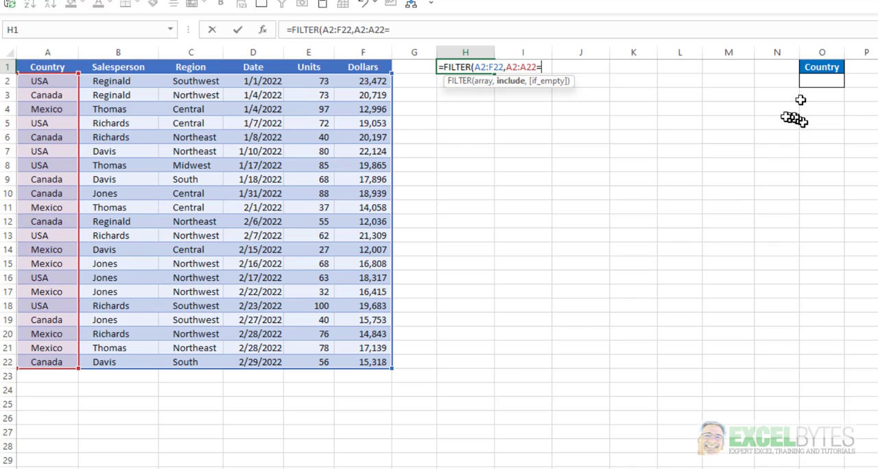
{"action": "left_click", "coordinate": [822, 81]}
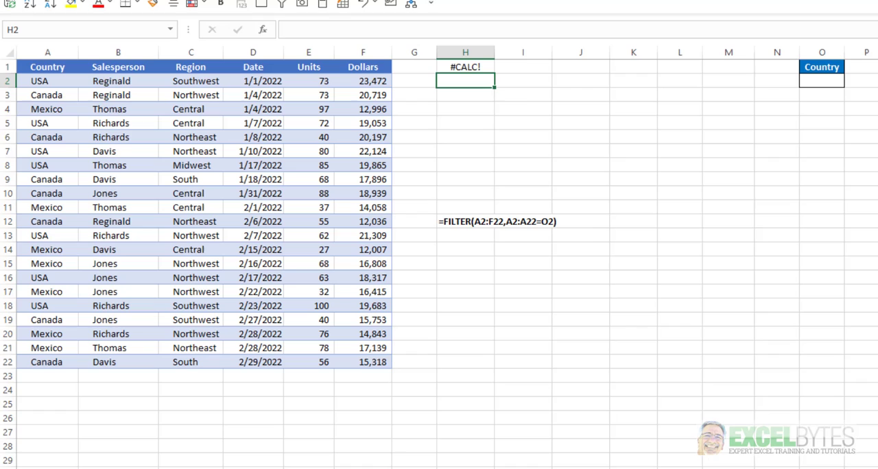
{"action": "mouse_move", "coordinate": [475, 90]}
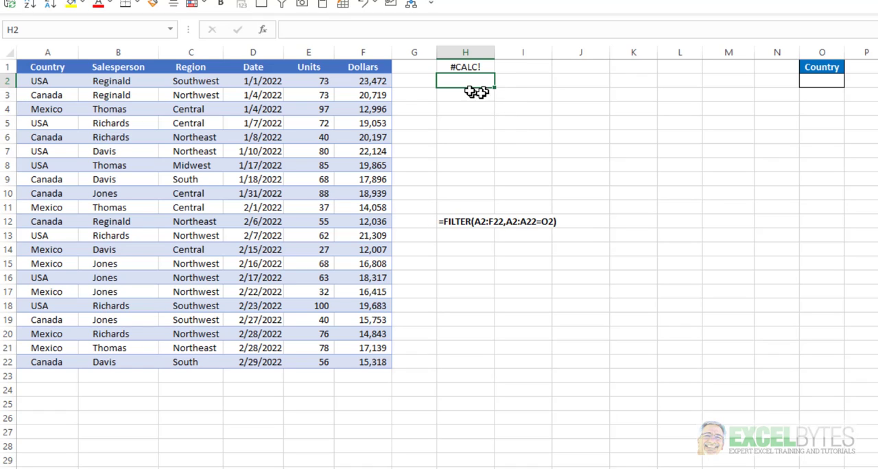
Choose USA, then Canada, then Mexico in the O2 dropdown to test the spilled rows
{"action": "left_click", "coordinate": [821, 80]}
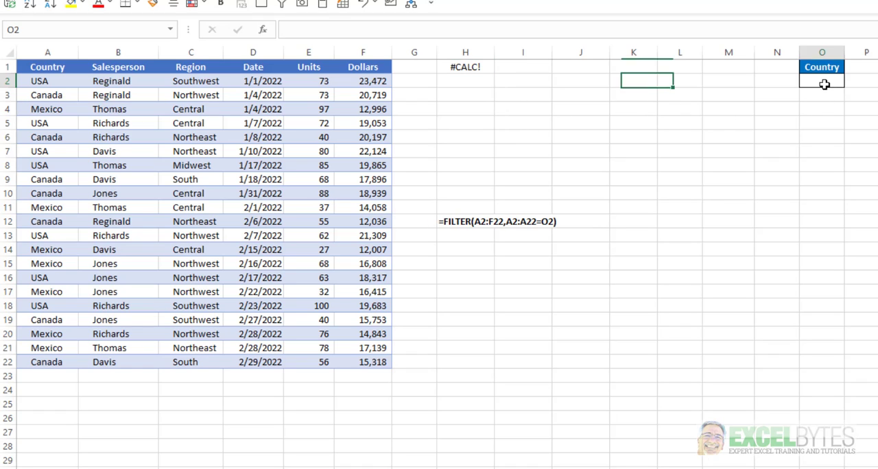
{"action": "left_click", "coordinate": [849, 81]}
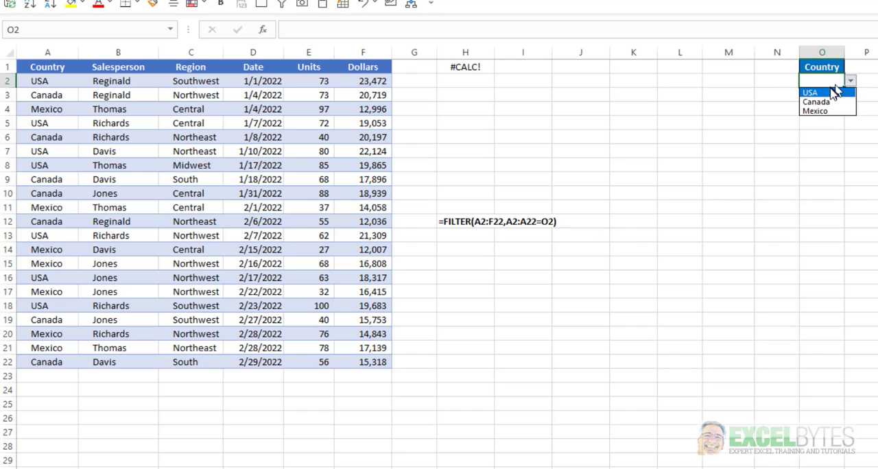
{"action": "left_click", "coordinate": [810, 94]}
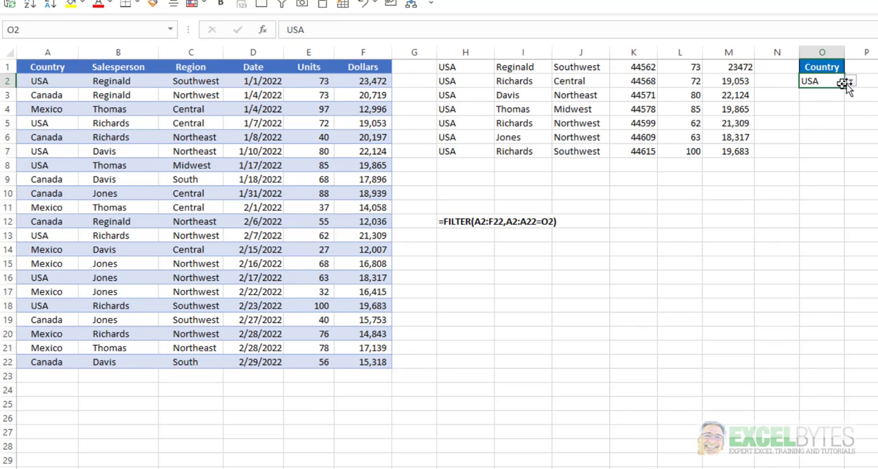
{"action": "left_click", "coordinate": [849, 81]}
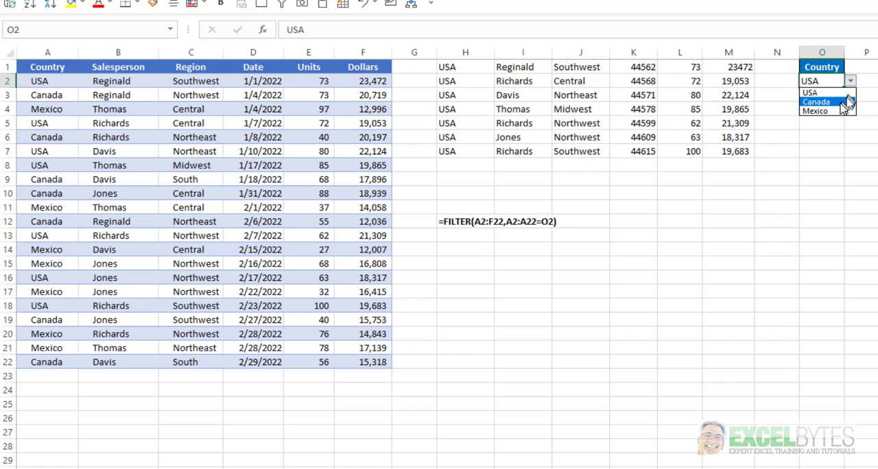
{"action": "left_click", "coordinate": [816, 95]}
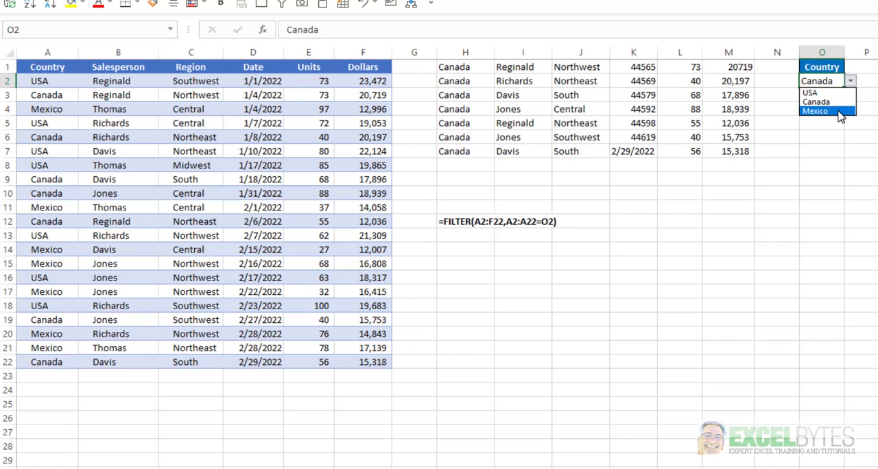
{"action": "left_click", "coordinate": [816, 110]}
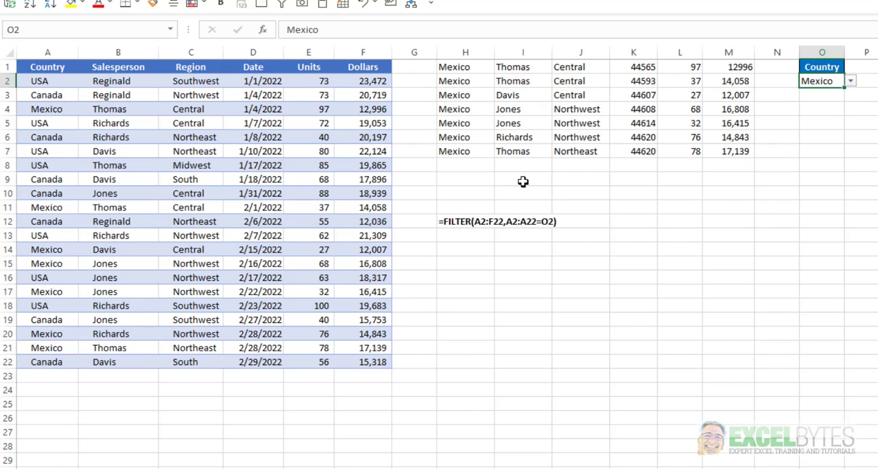
{"action": "mouse_move", "coordinate": [467, 191]}
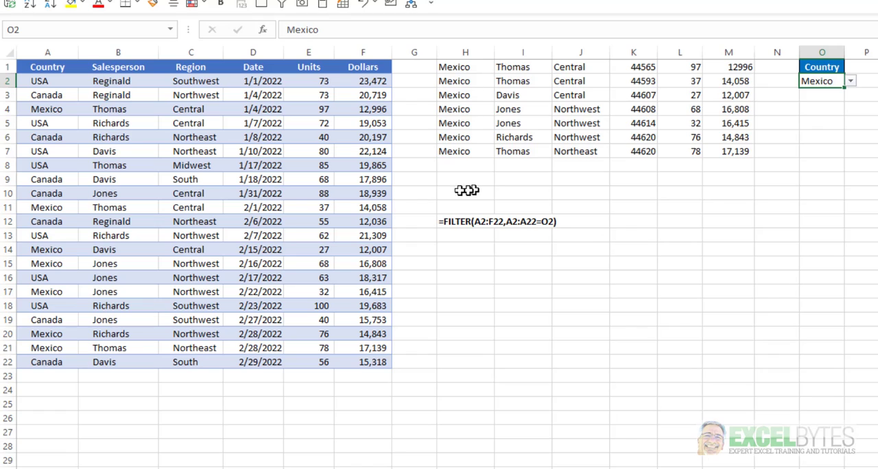
{"action": "mouse_move", "coordinate": [453, 66]}
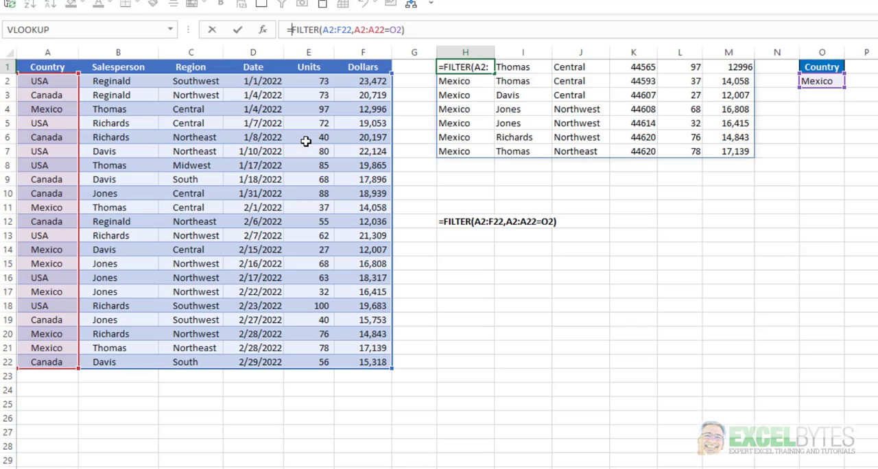
Wrap the H1 formula as =VSTACK(A1:F1,FILTER(A2:F22,A2:A22=O2)) to add headers
{"action": "type", "text": "vst"}
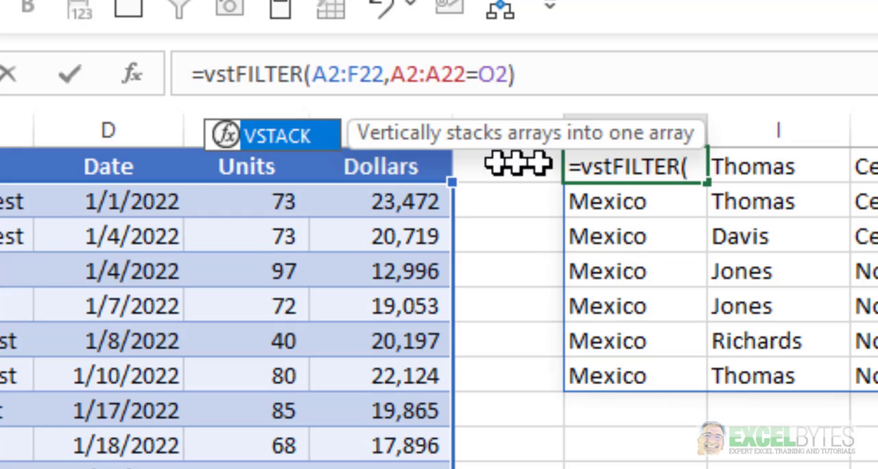
{"action": "mouse_move", "coordinate": [766, 220]}
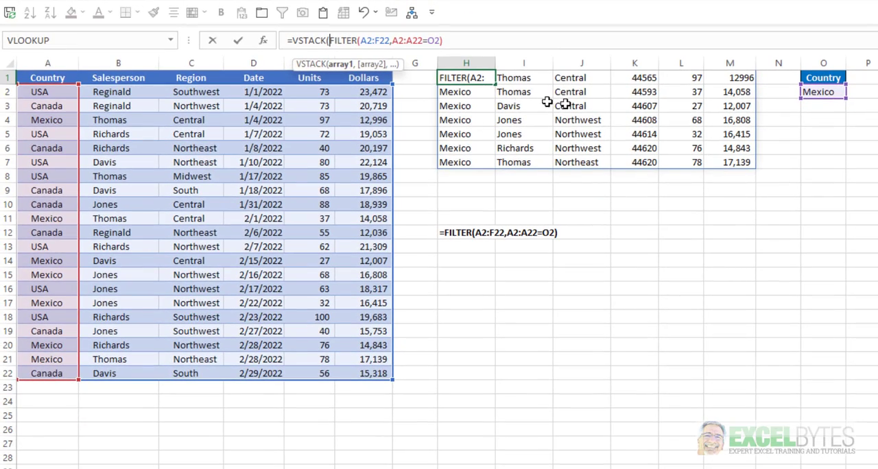
{"action": "mouse_move", "coordinate": [137, 119]}
{"action": "type", "text": "A1:F1,"}
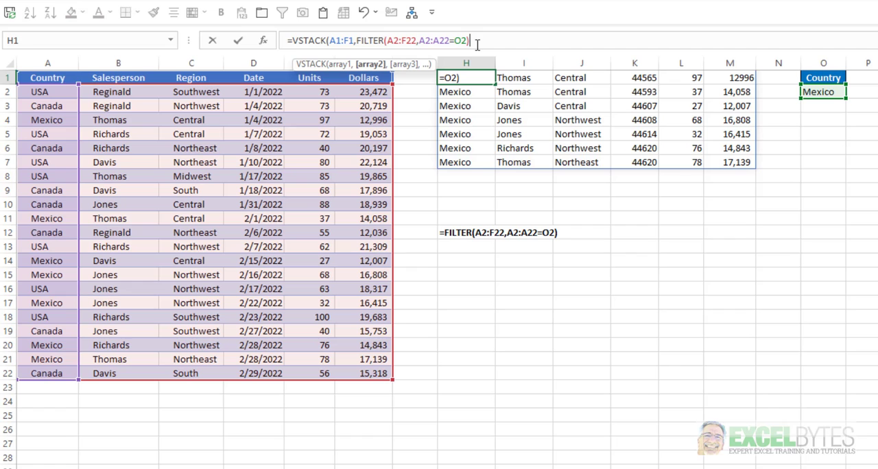
{"action": "type", "text": ")"}
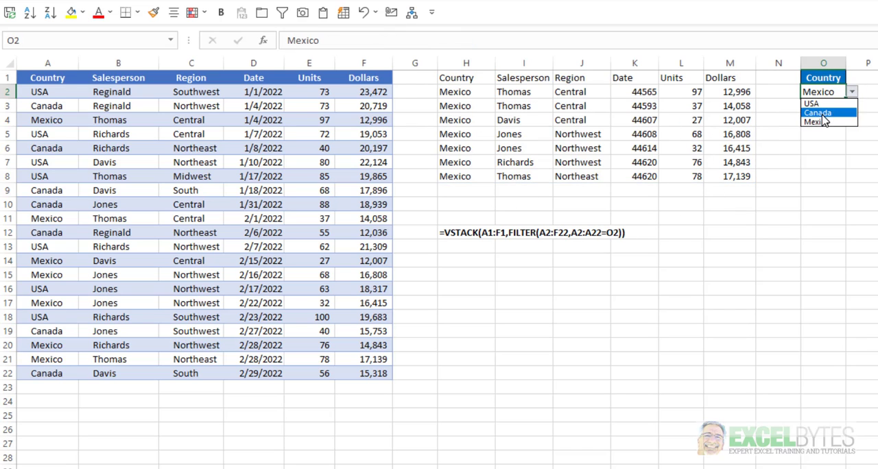
Switch the O2 country choice to USA so the headed spill shows USA rows
{"action": "left_click", "coordinate": [813, 103]}
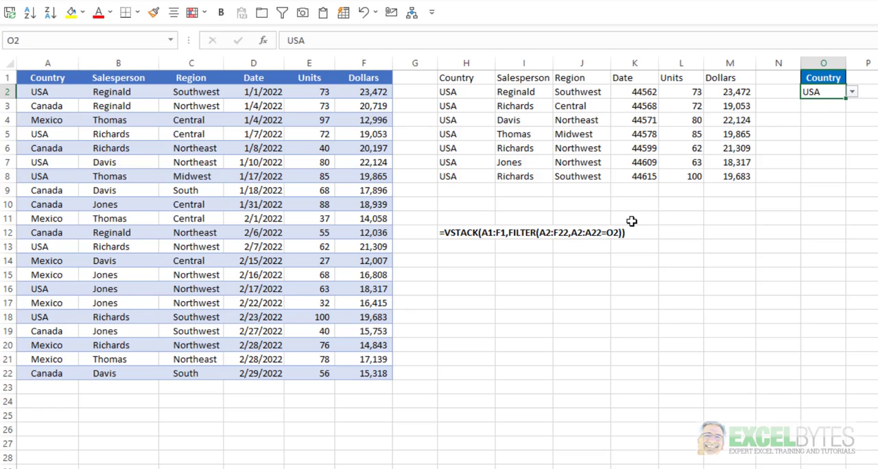
{"action": "mouse_move", "coordinate": [520, 213]}
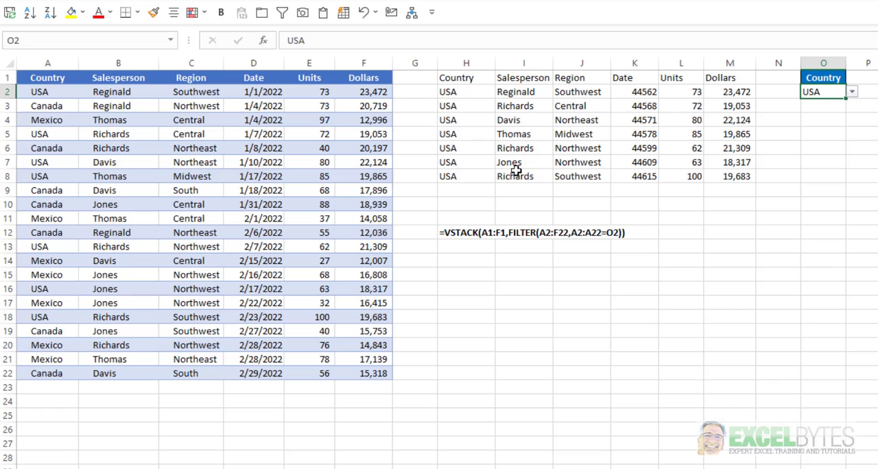
{"action": "mouse_move", "coordinate": [538, 177]}
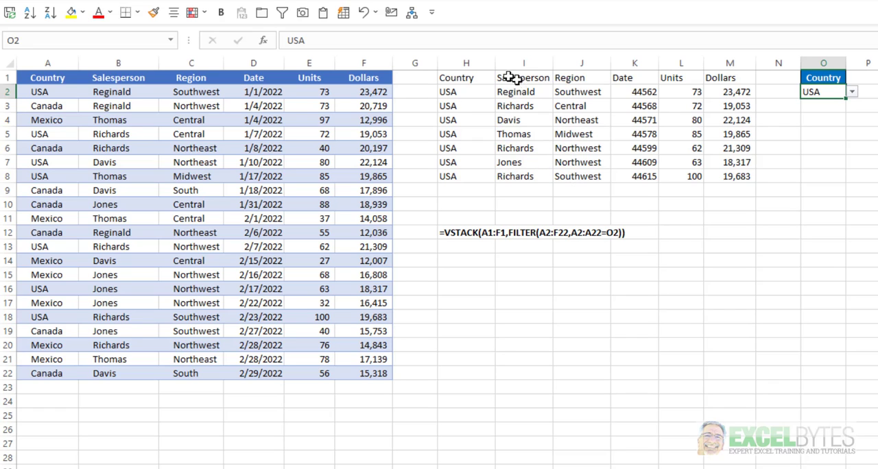
{"action": "mouse_move", "coordinate": [720, 175]}
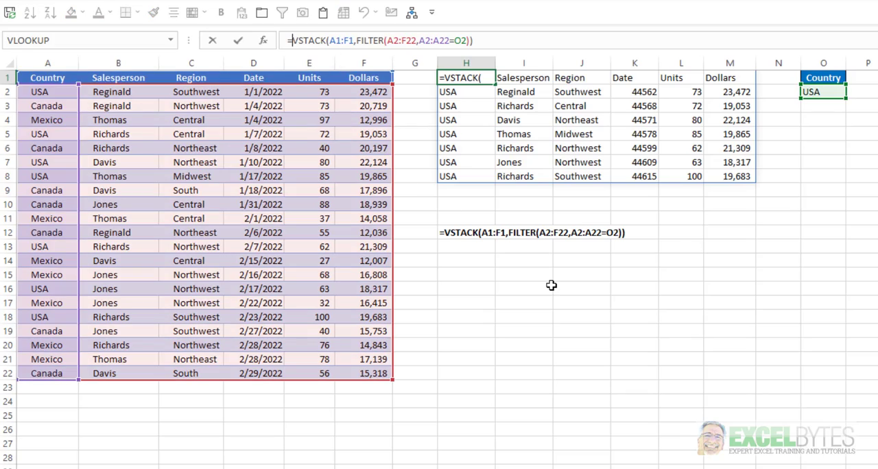
Wrap H1 in CHOOSECOLS(...,3,2,6) to return only Region, Salesperson and Dollars
{"action": "type", "text": "ch"}
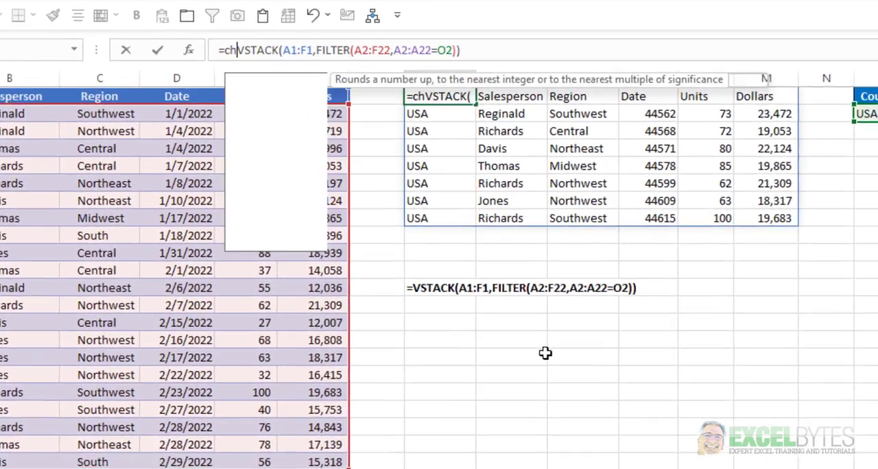
{"action": "type", "text": "o"}
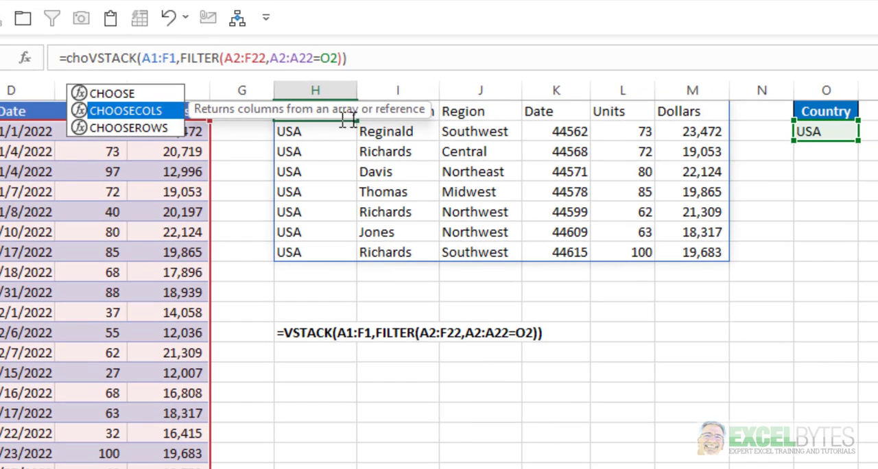
{"action": "mouse_move", "coordinate": [491, 135]}
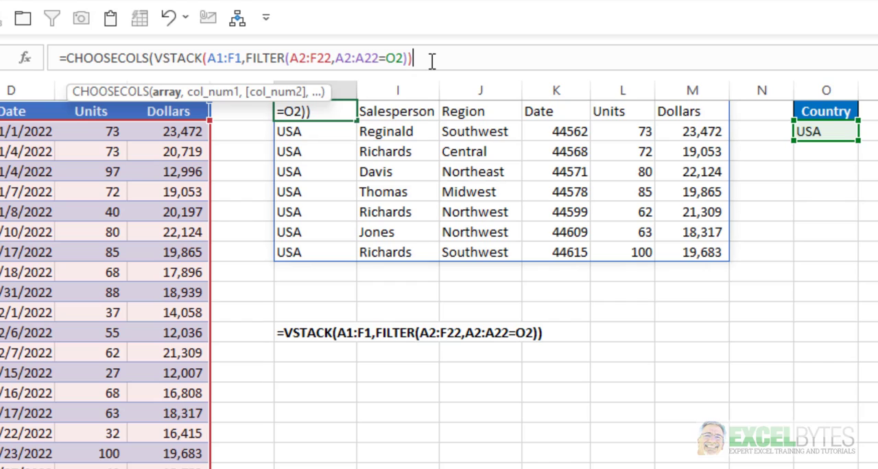
{"action": "type", "text": ","}
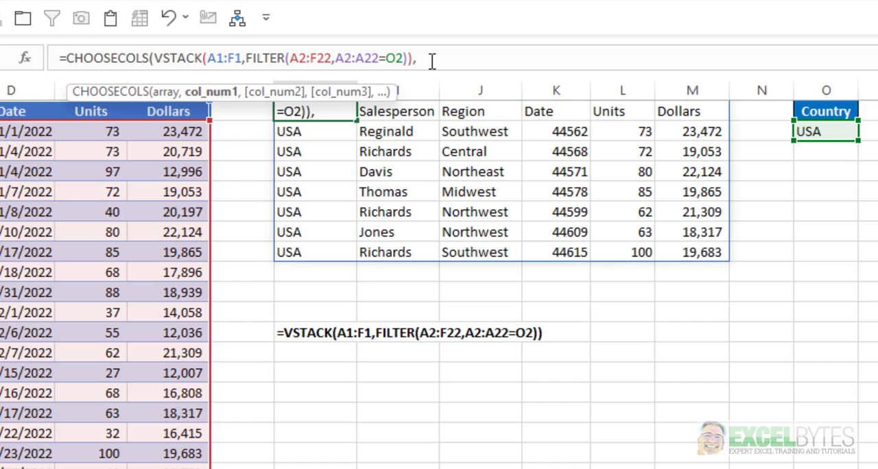
{"action": "type", "text": ",3,2"}
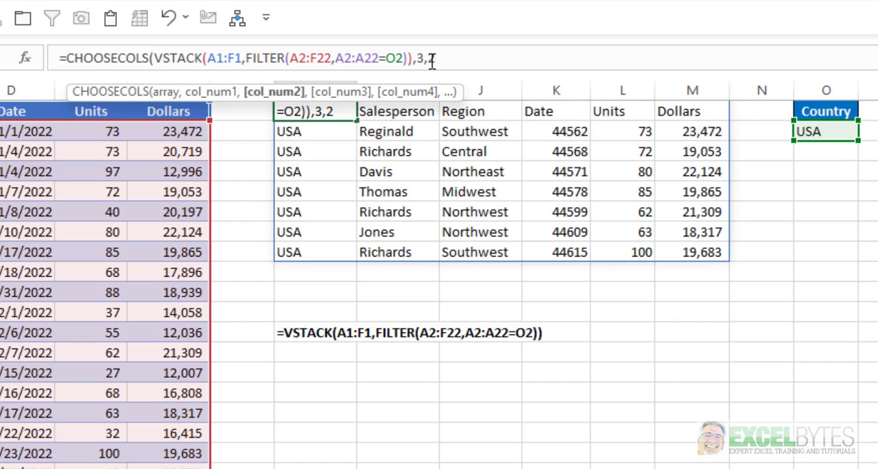
{"action": "type", "text": ",6)"}
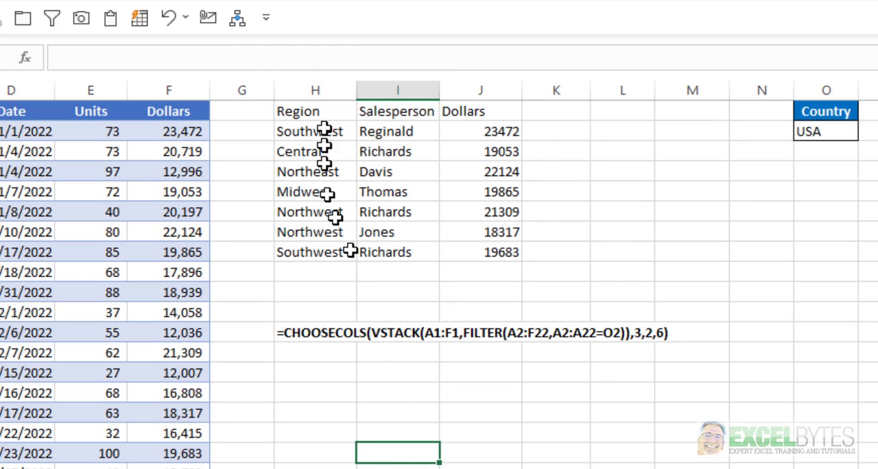
{"action": "mouse_move", "coordinate": [335, 128]}
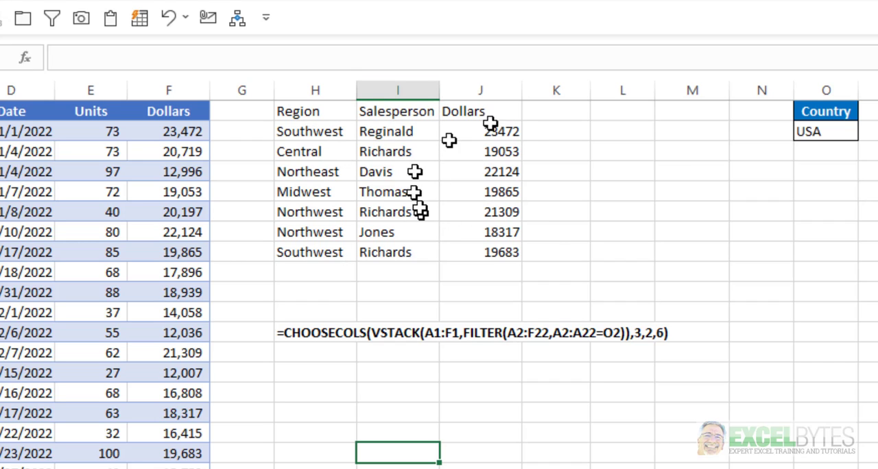
{"action": "mouse_move", "coordinate": [313, 104]}
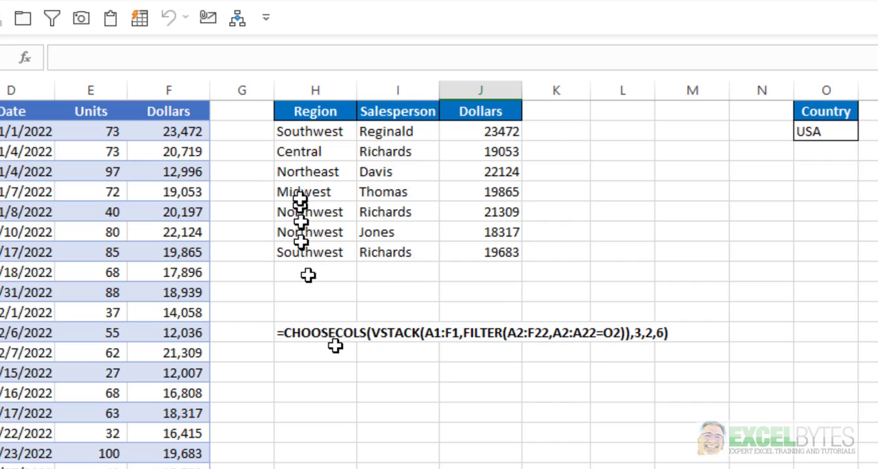
Select the country cell O2 after styling the H1:J1 headers blue with white text
{"action": "left_click", "coordinate": [826, 131]}
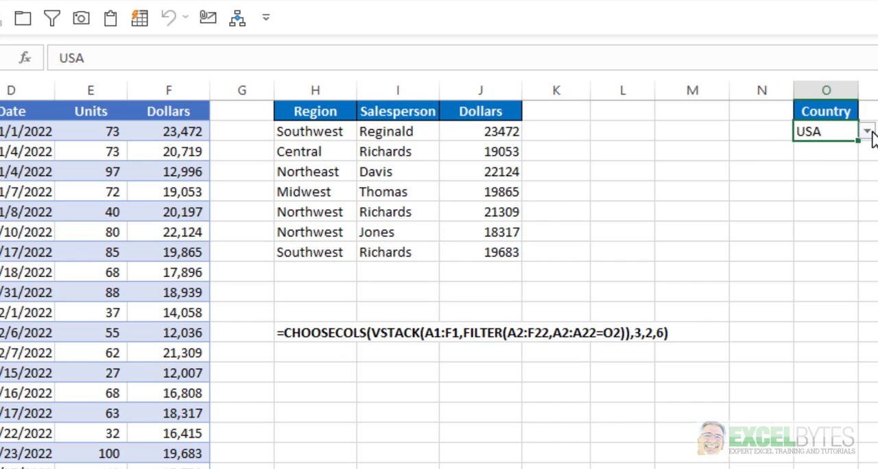
Pick Canada, then Mexico in O2 so the three-column results show Mexico's seven rows
{"action": "left_click", "coordinate": [868, 130]}
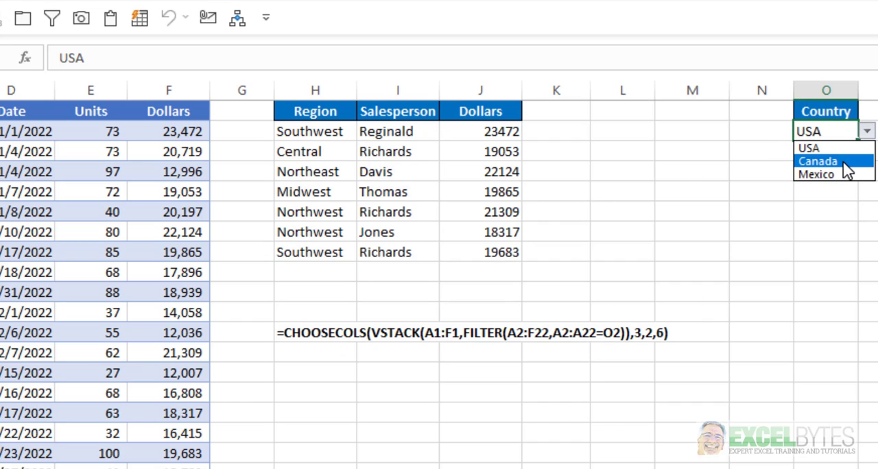
{"action": "left_click", "coordinate": [817, 162]}
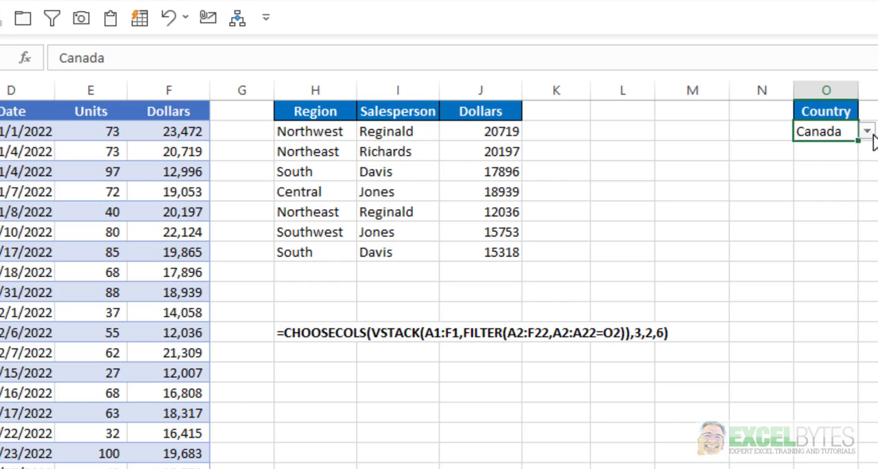
{"action": "left_click", "coordinate": [868, 130]}
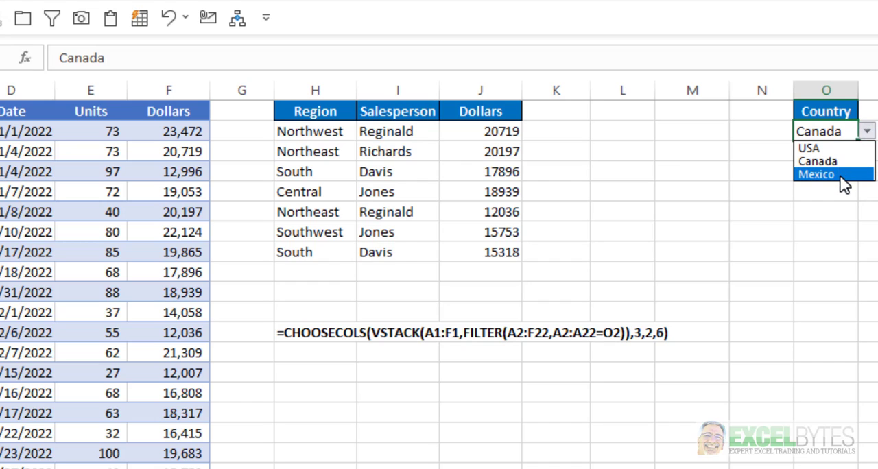
{"action": "left_click", "coordinate": [815, 174]}
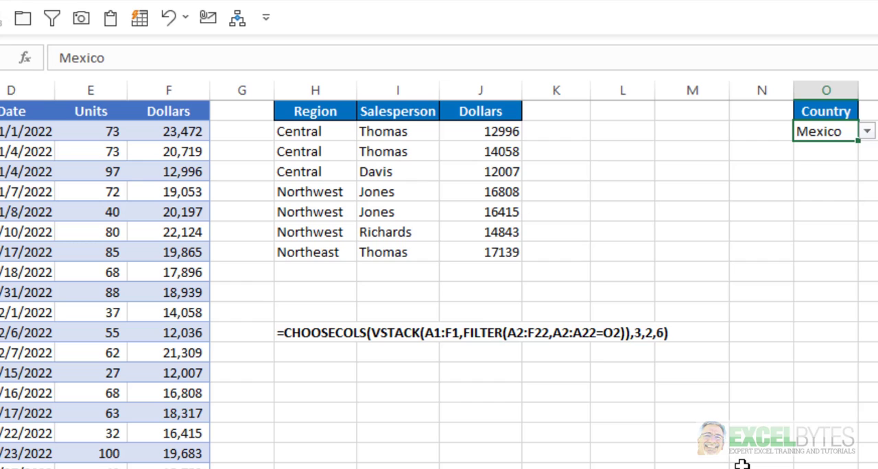